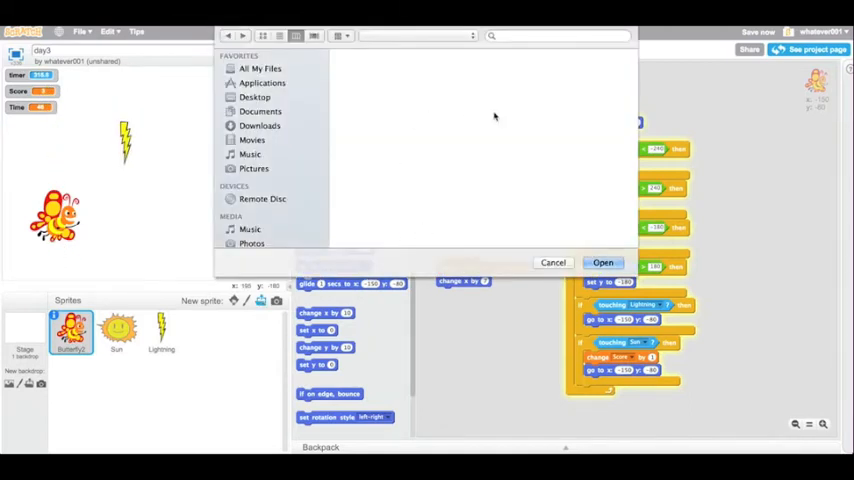
# Step: Import the honey-kill sprite from a file and view its touching-Butterfly2 reposition scripts
pyautogui.click(255, 97)
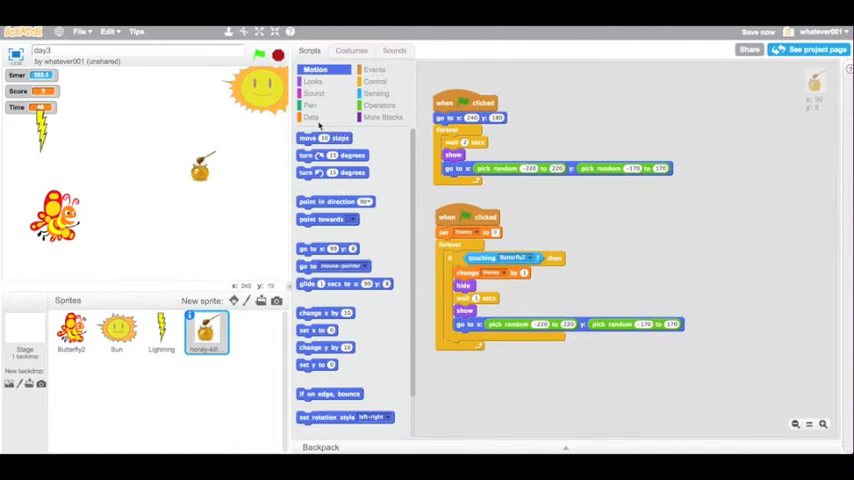
# Step: Create a new variable named Honey available to all sprites
pyautogui.click(311, 117)
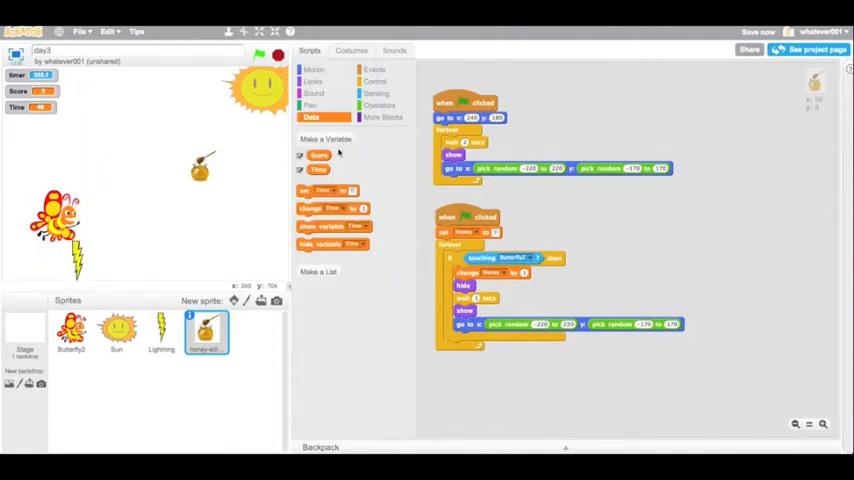
pyautogui.click(324, 139)
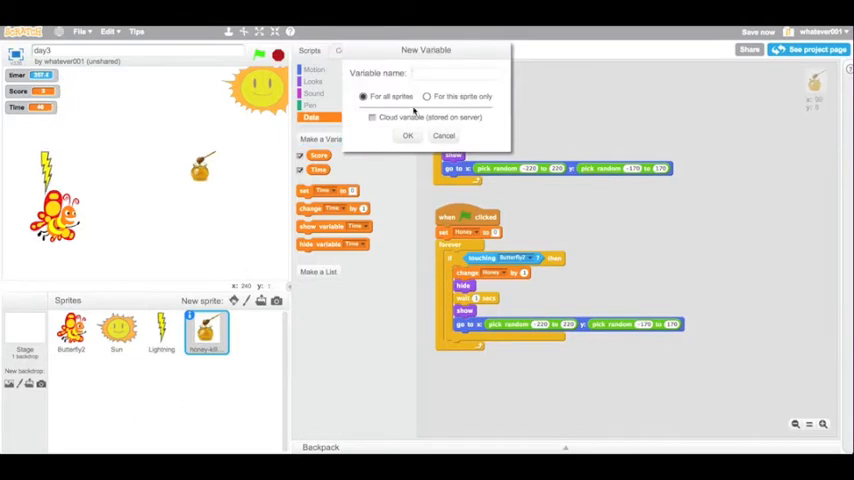
pyautogui.write('Honey')
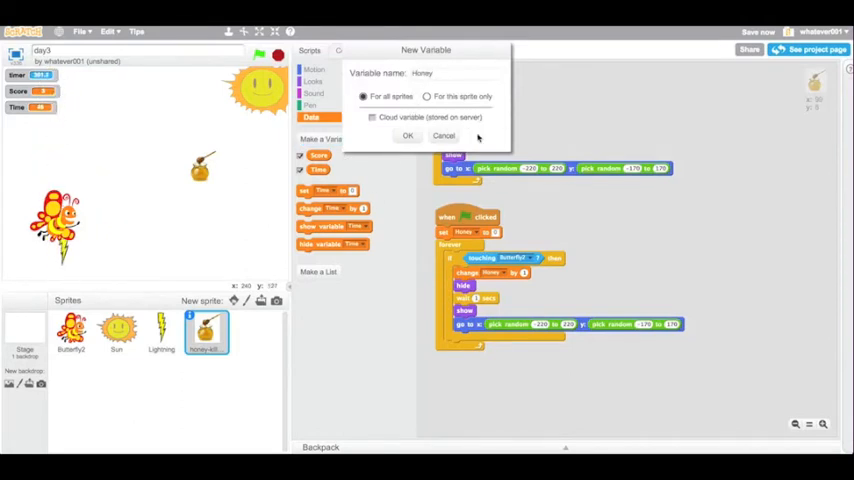
pyautogui.click(407, 135)
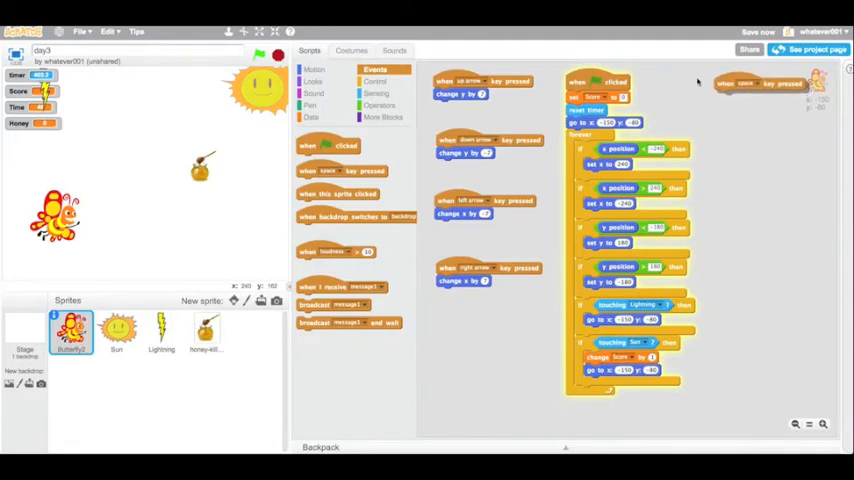
# Step: Add an 'if Honey > 0' block containing 'change Honey by -1' under the space-key hat
pyautogui.click(376, 81)
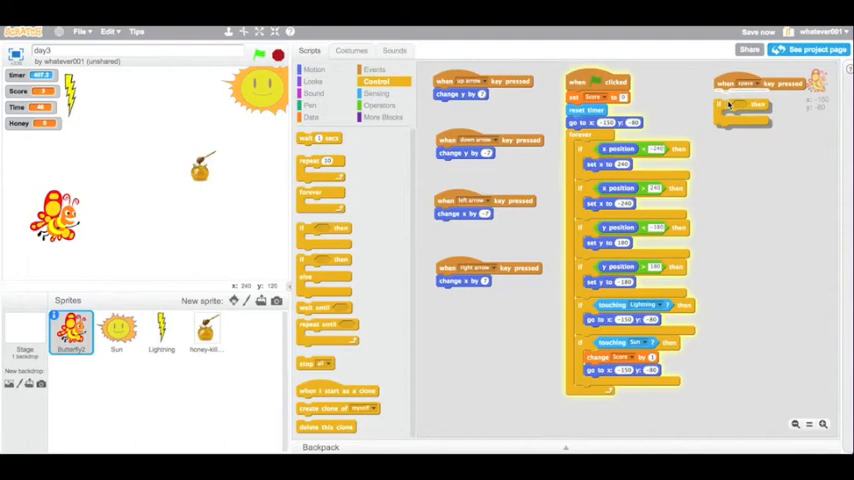
pyautogui.click(382, 105)
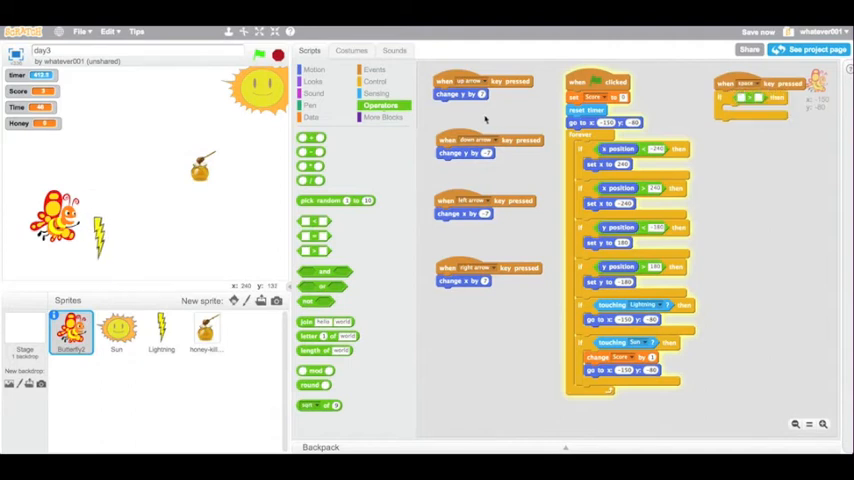
pyautogui.click(311, 117)
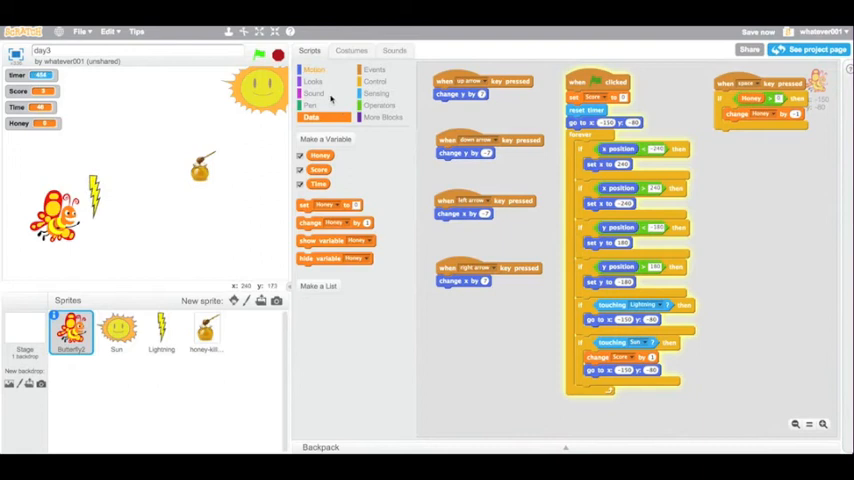
# Step: Create a hidden Speed variable, set to 0 on green flag and changed by 1 inside the if
pyautogui.click(324, 138)
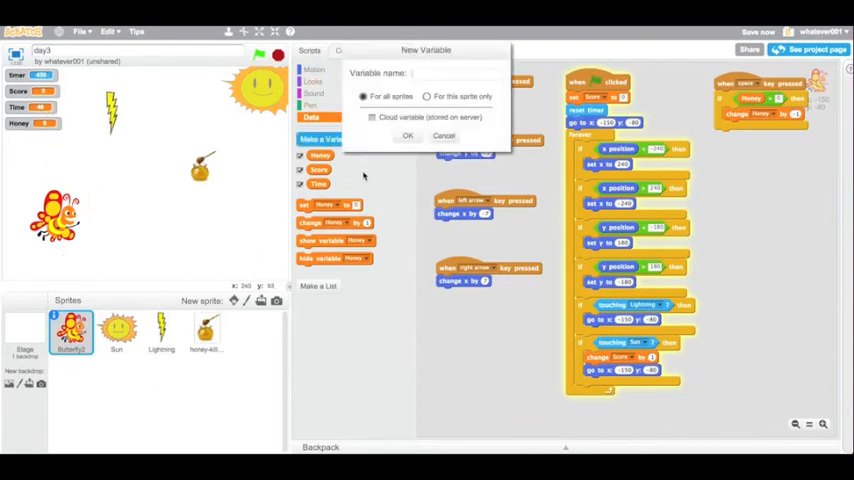
pyautogui.write('Spee')
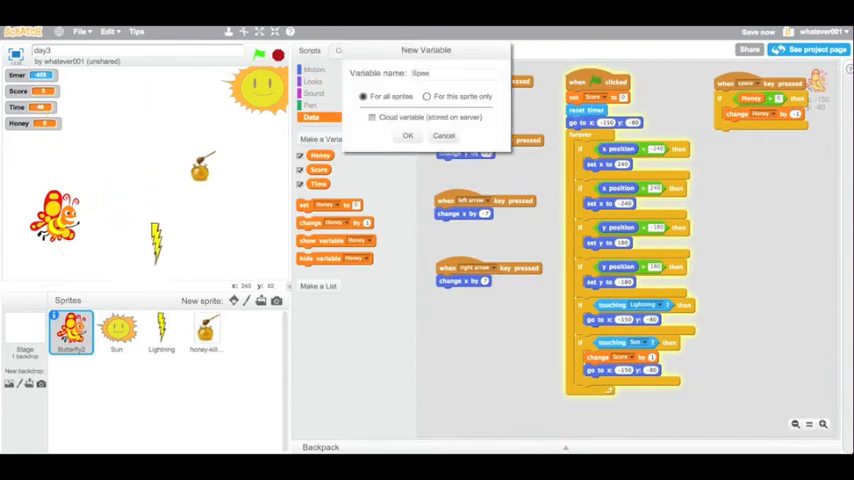
pyautogui.click(407, 135)
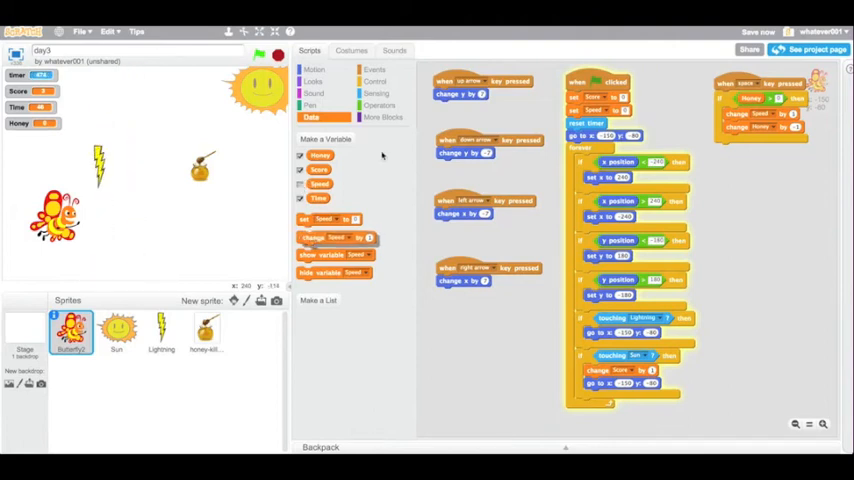
# Step: Add 'wait 2 secs' and 'change Speed by -1' inside the space-key if block
pyautogui.click(375, 81)
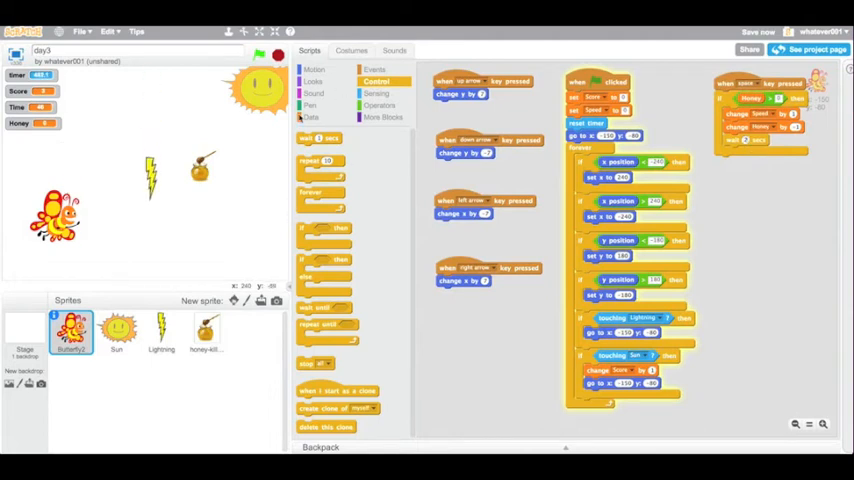
pyautogui.click(312, 117)
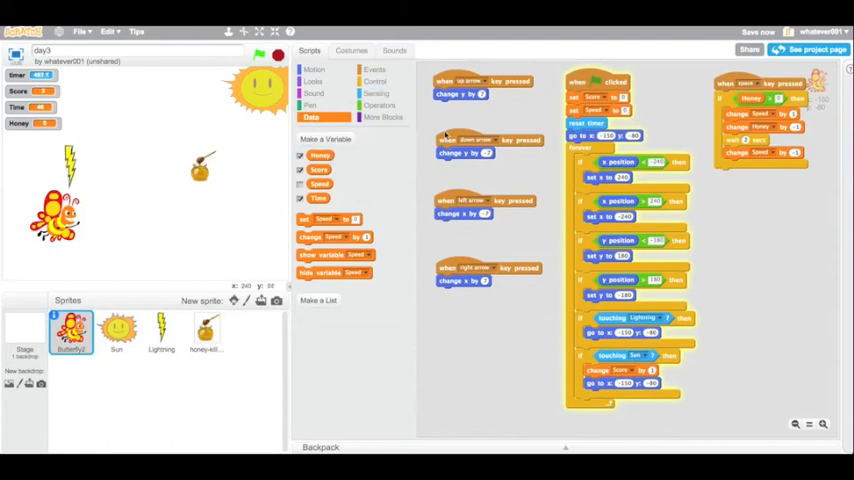
pyautogui.click(376, 81)
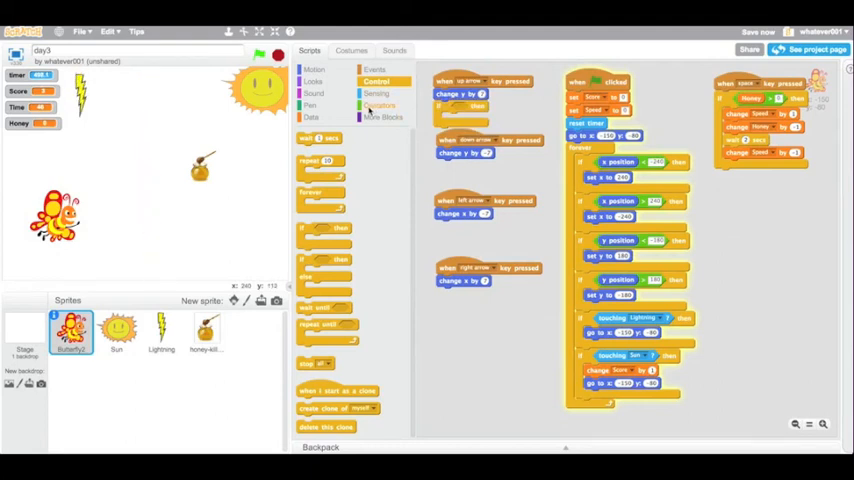
# Step: Give the up-arrow script's if block a 'Speed > 0' condition
pyautogui.click(381, 105)
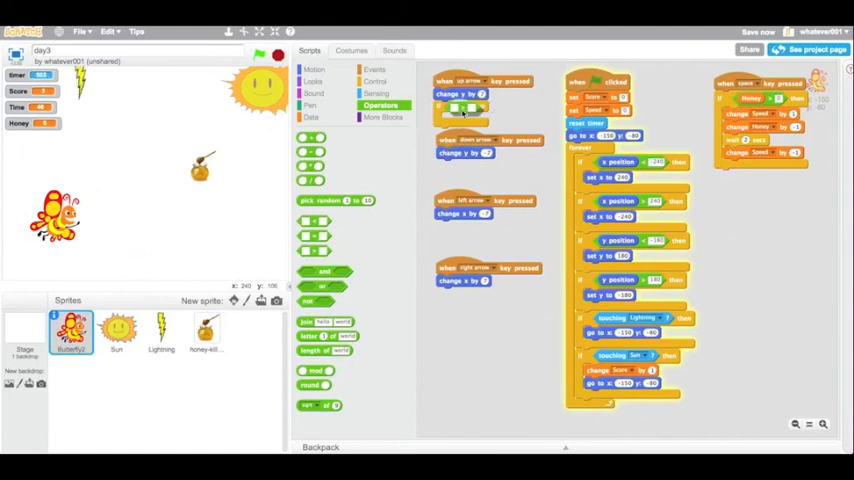
pyautogui.click(311, 117)
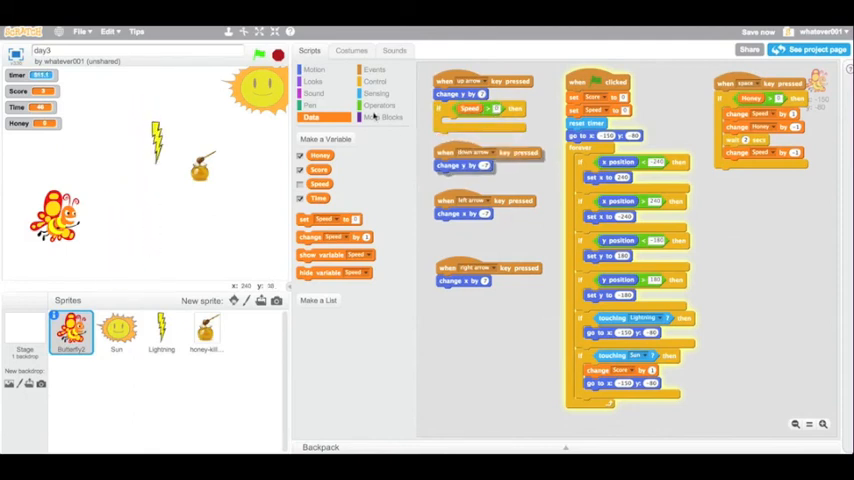
pyautogui.click(314, 69)
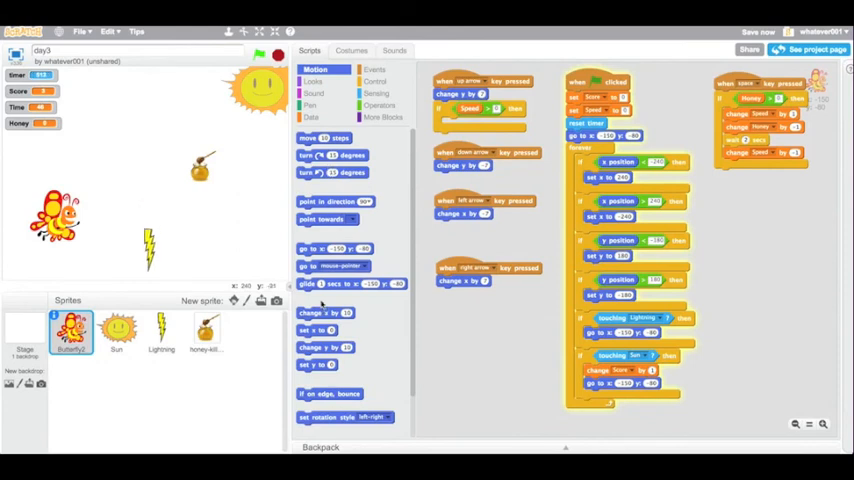